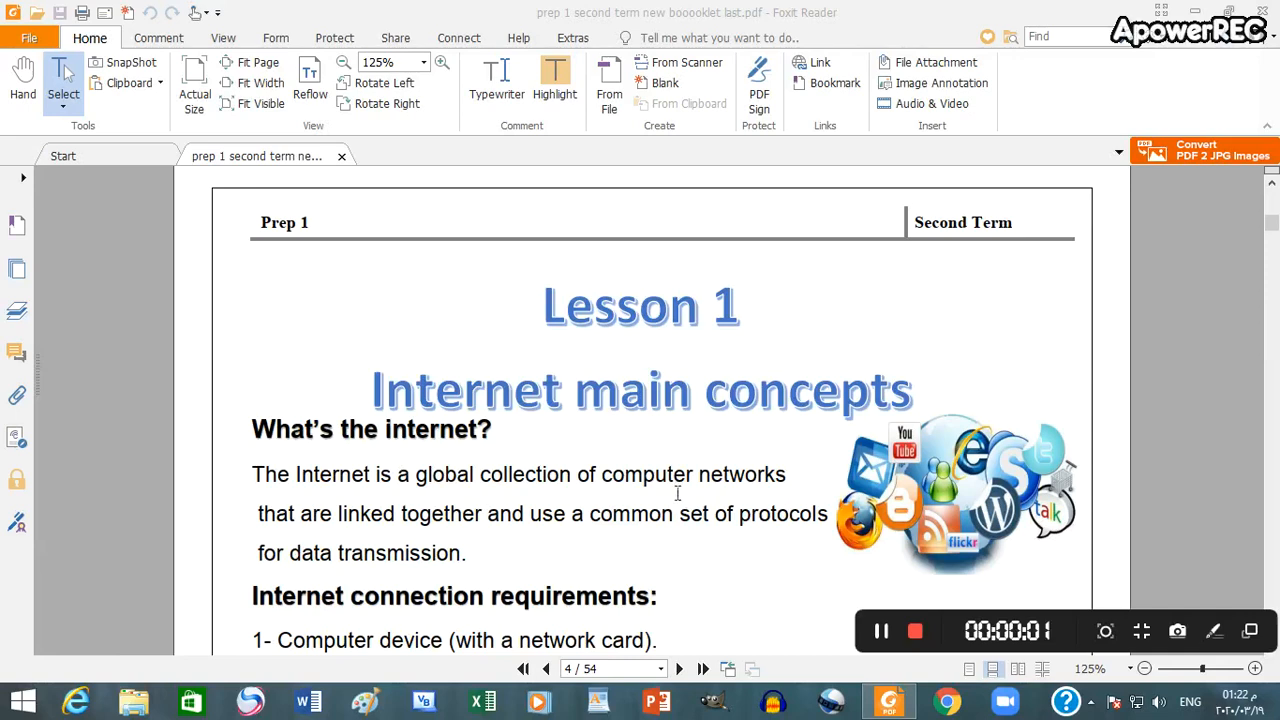
mouse_move(670, 503)
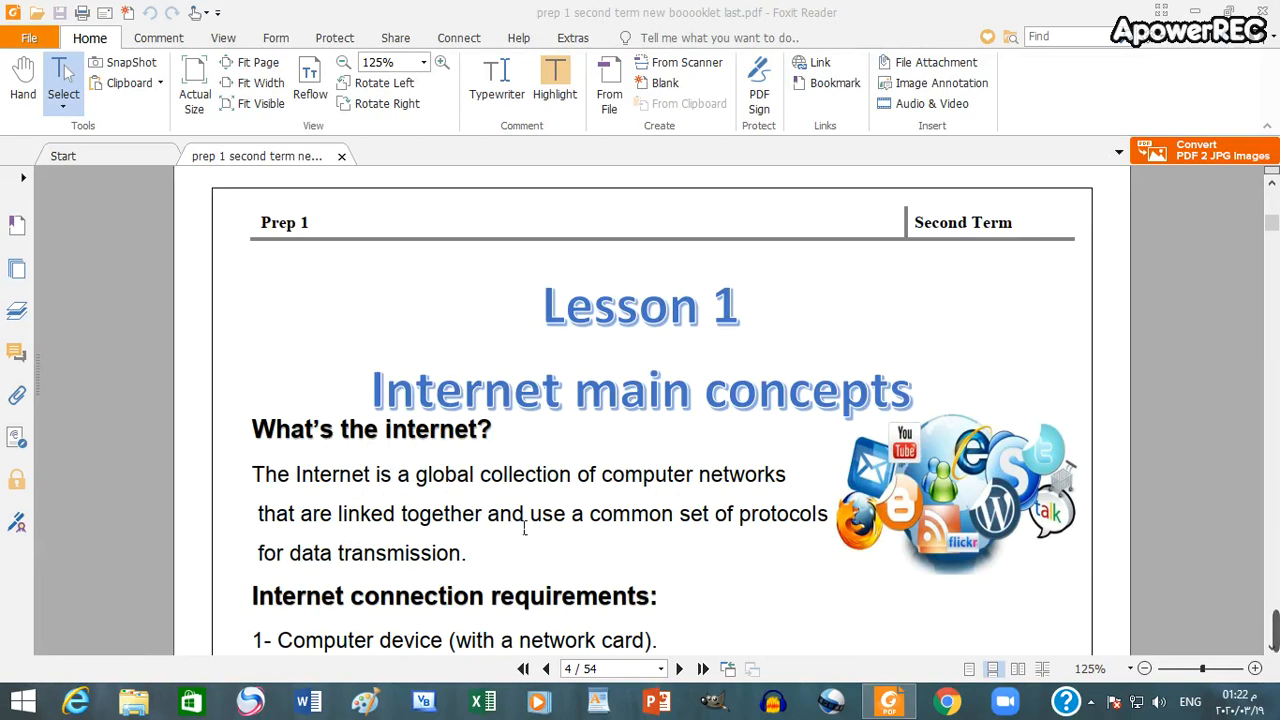
mouse_move(725, 523)
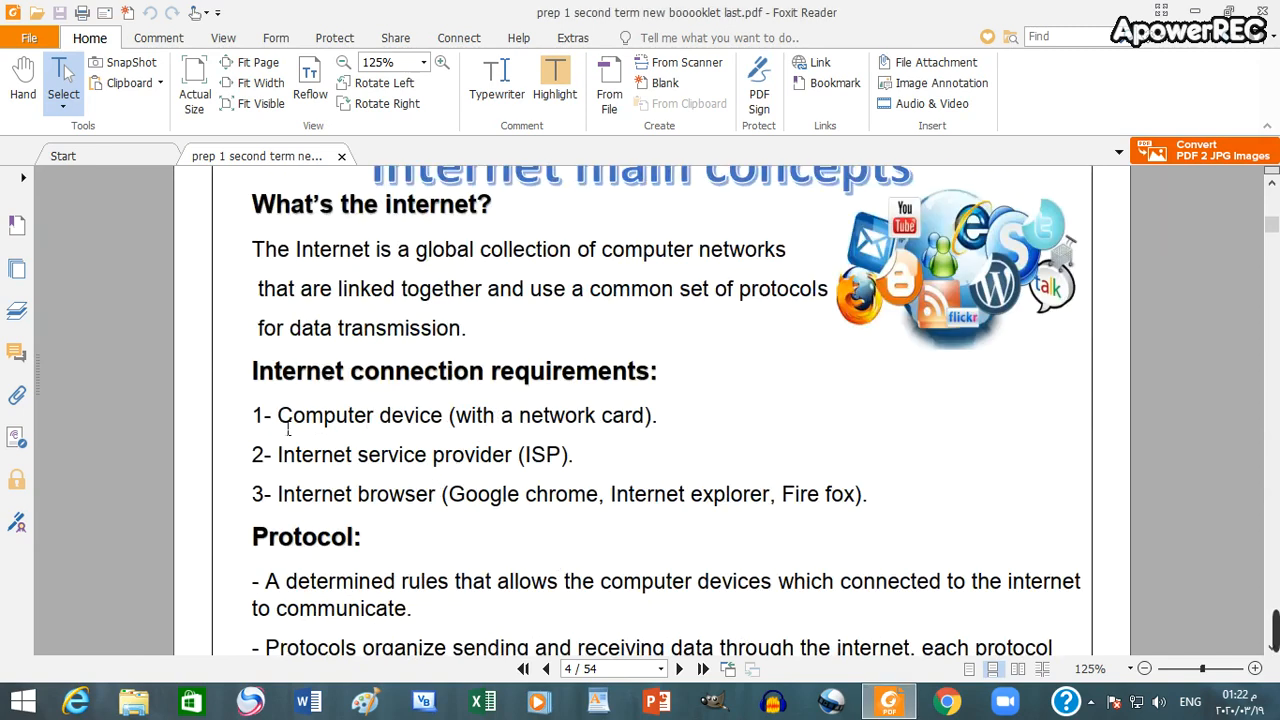
mouse_move(312, 463)
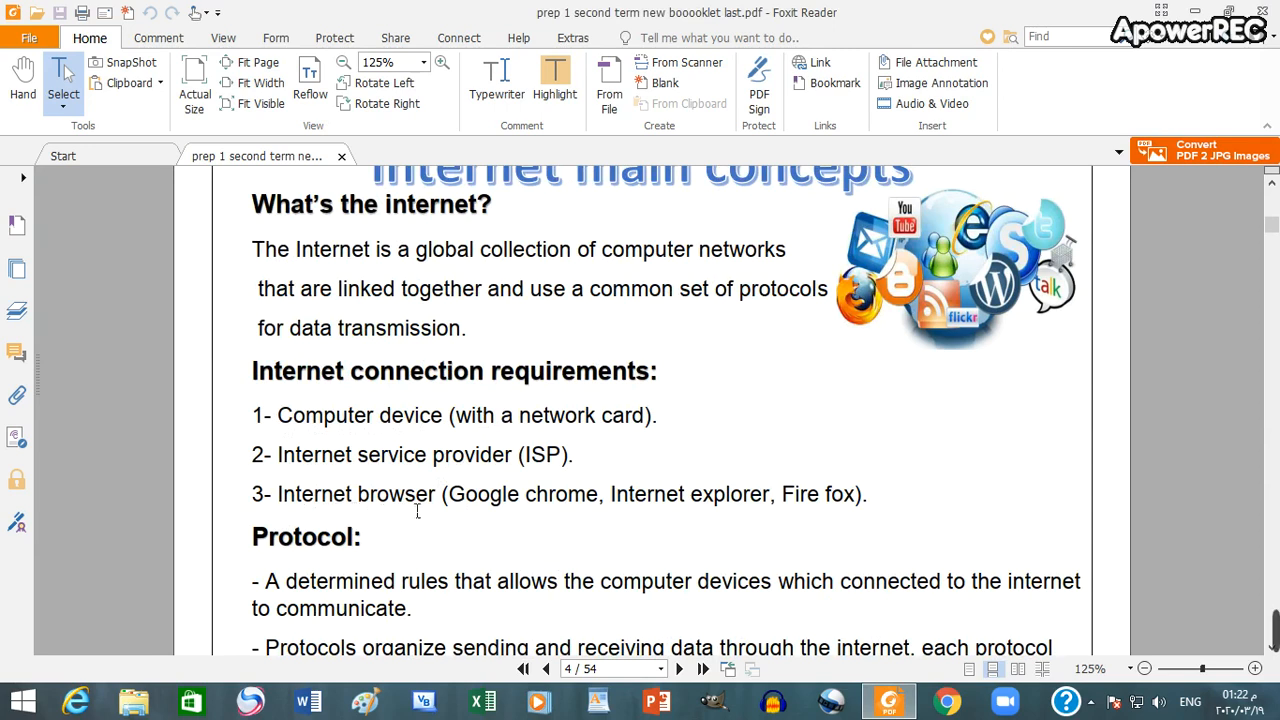
mouse_move(697, 505)
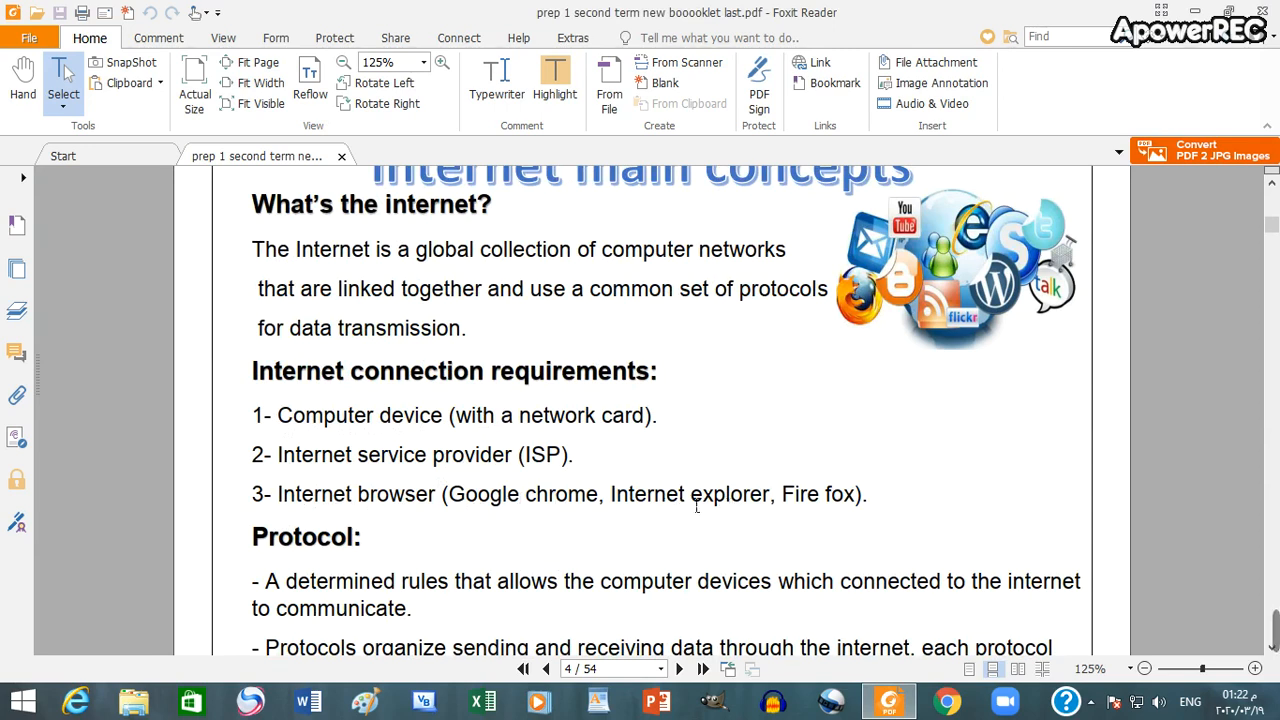
scroll("down", 3)
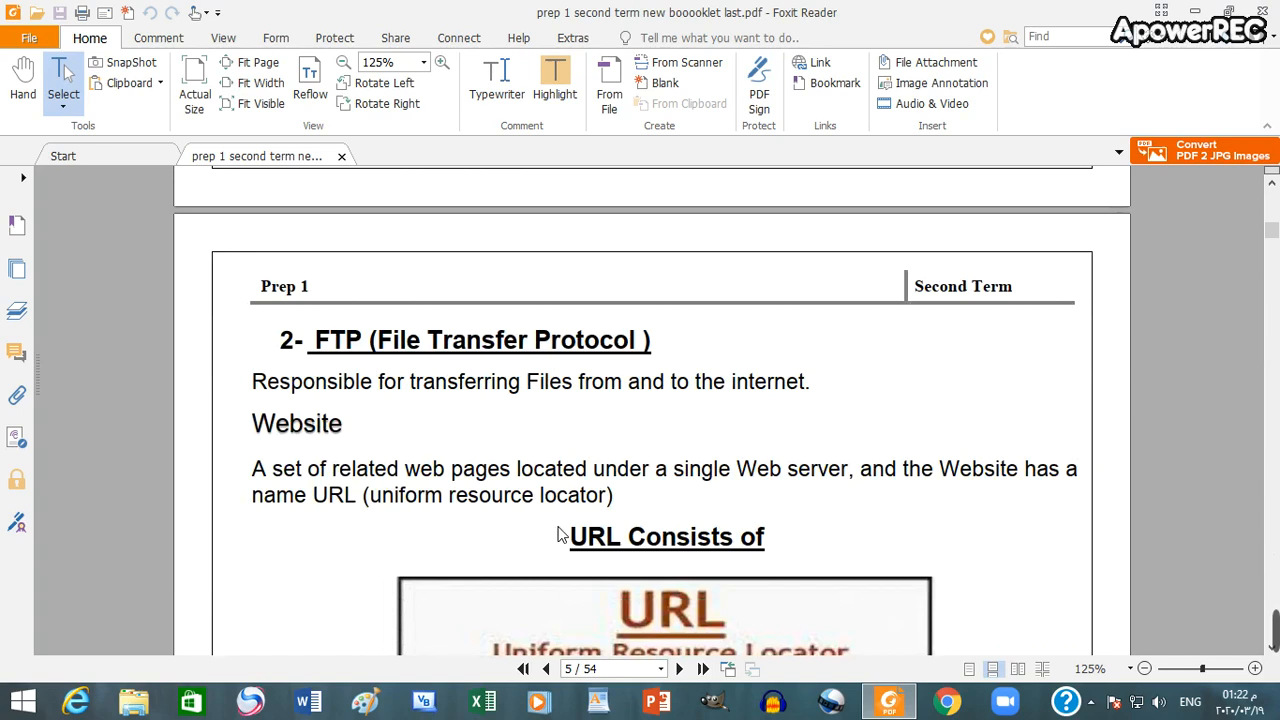
mouse_move(495, 528)
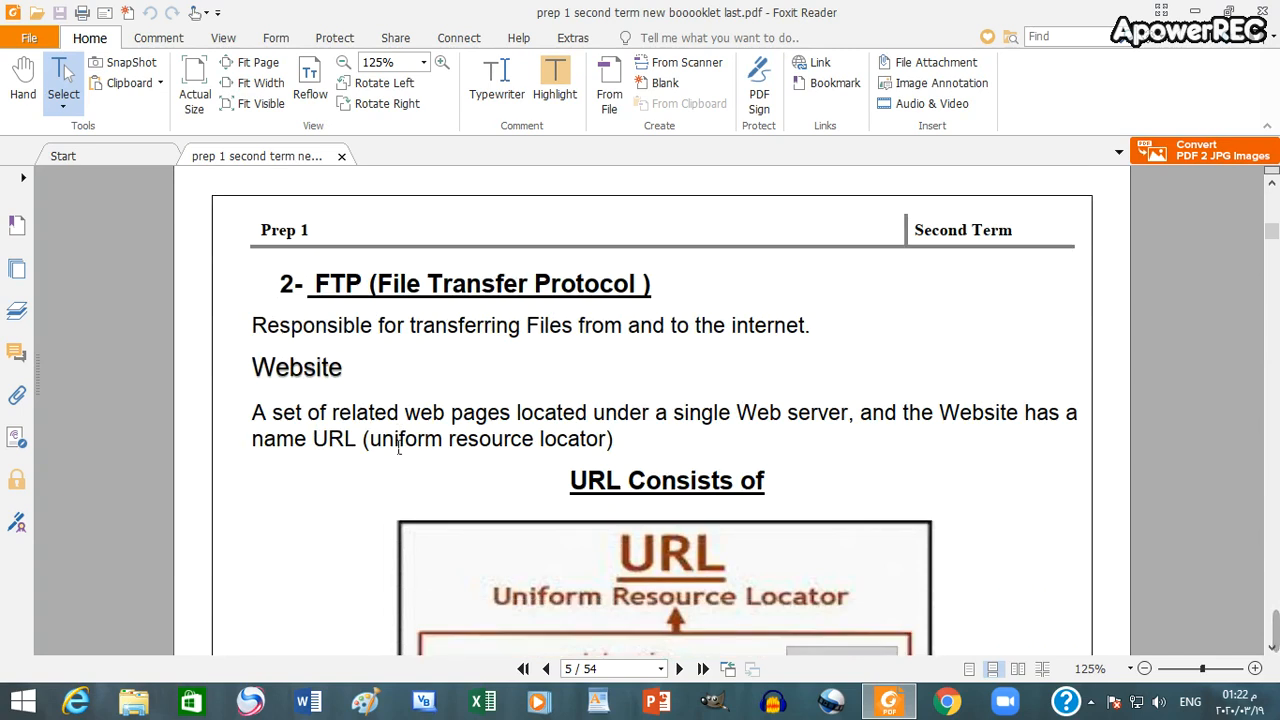
mouse_move(653, 426)
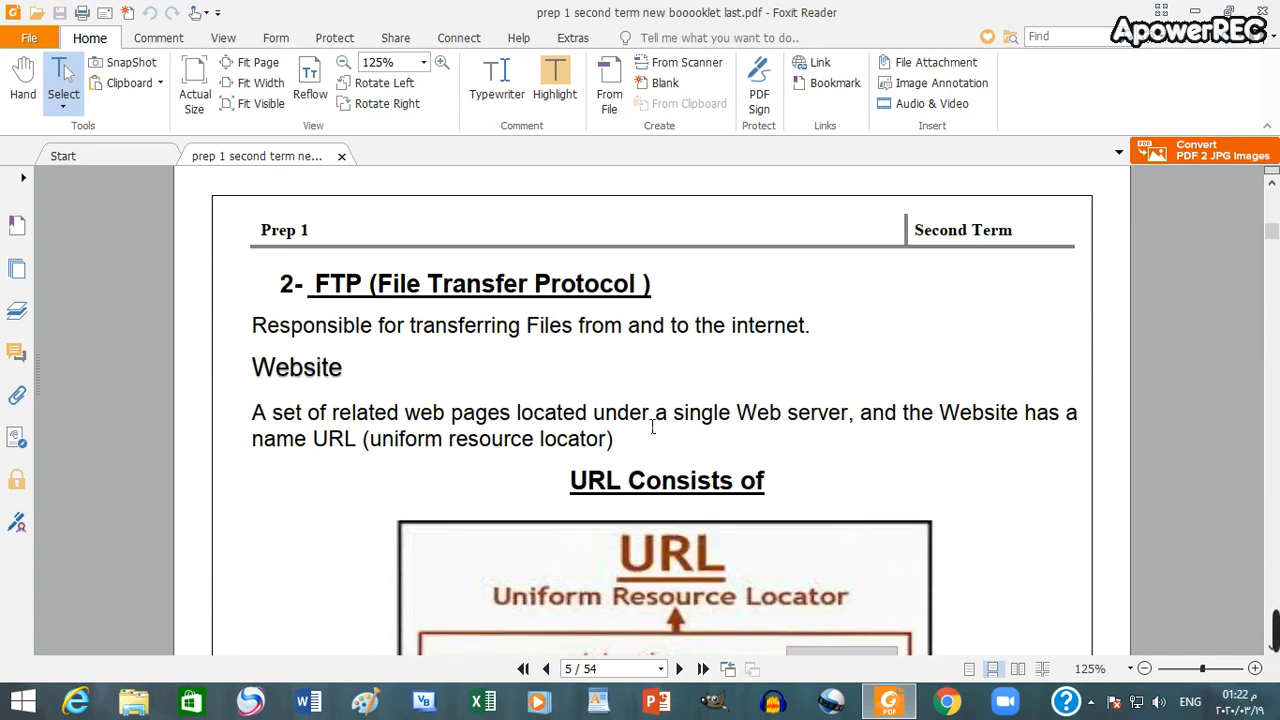
mouse_move(1004, 434)
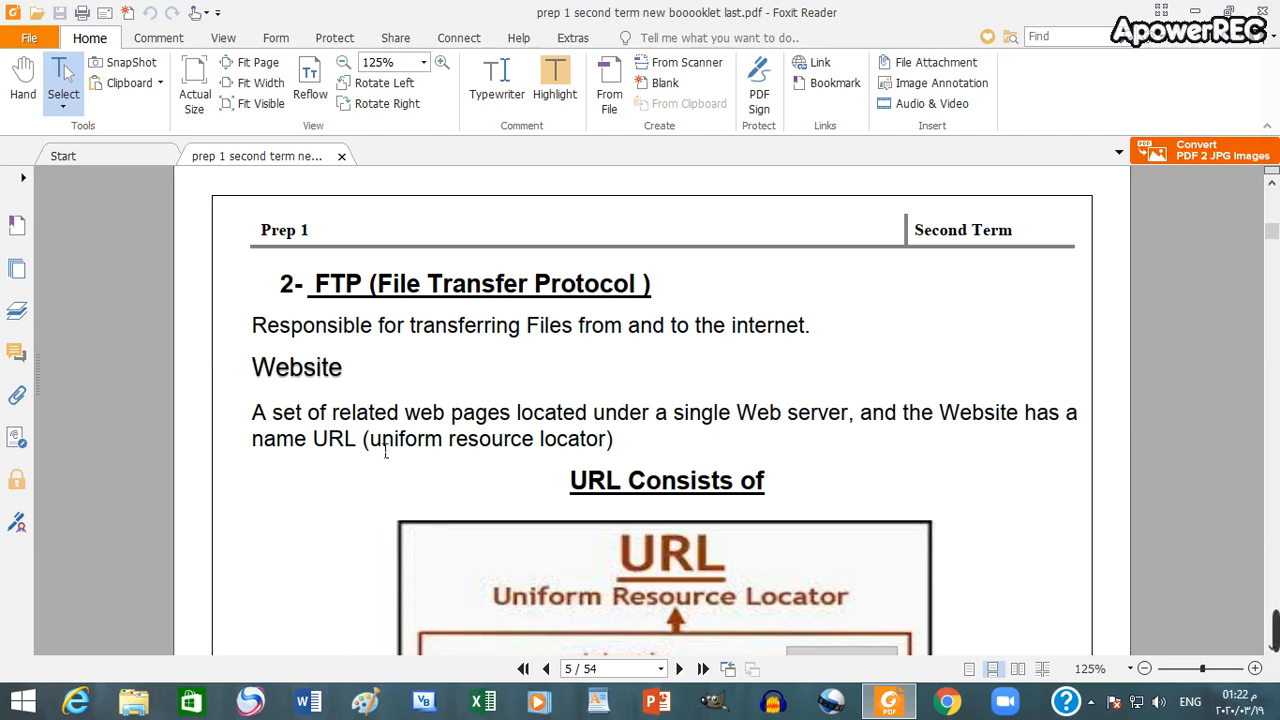
mouse_move(367, 449)
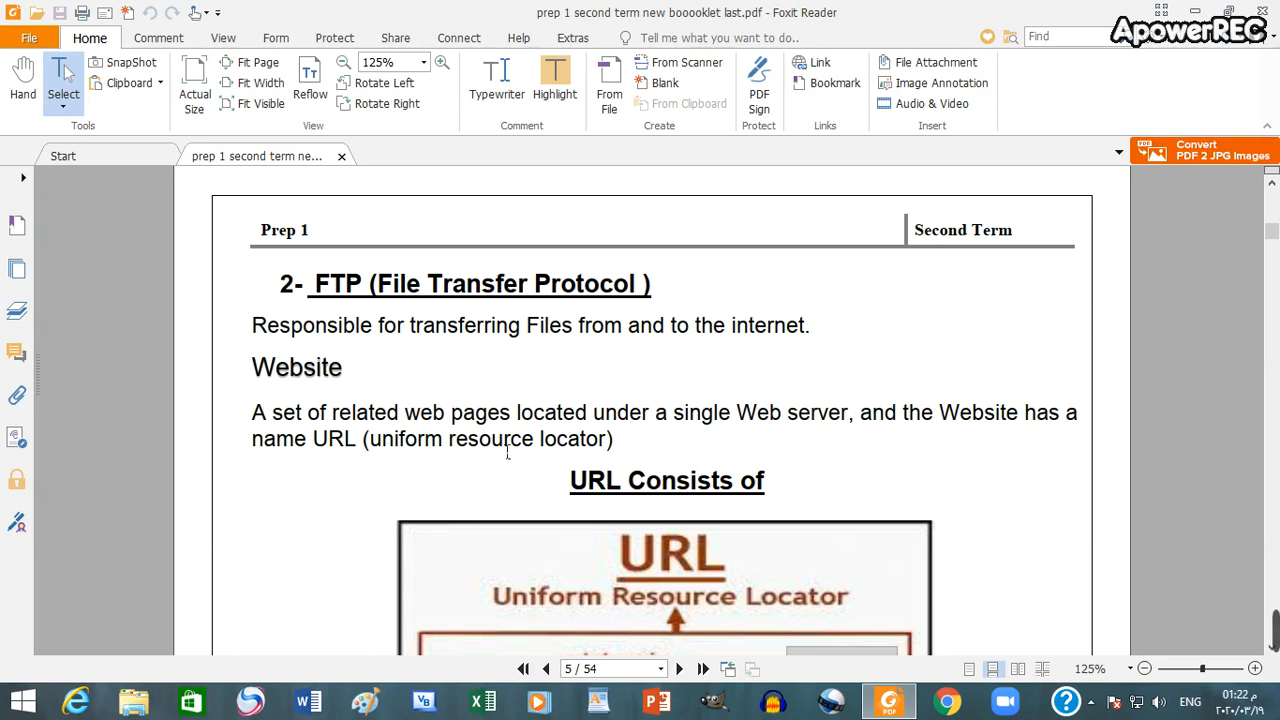
scroll("down", 3)
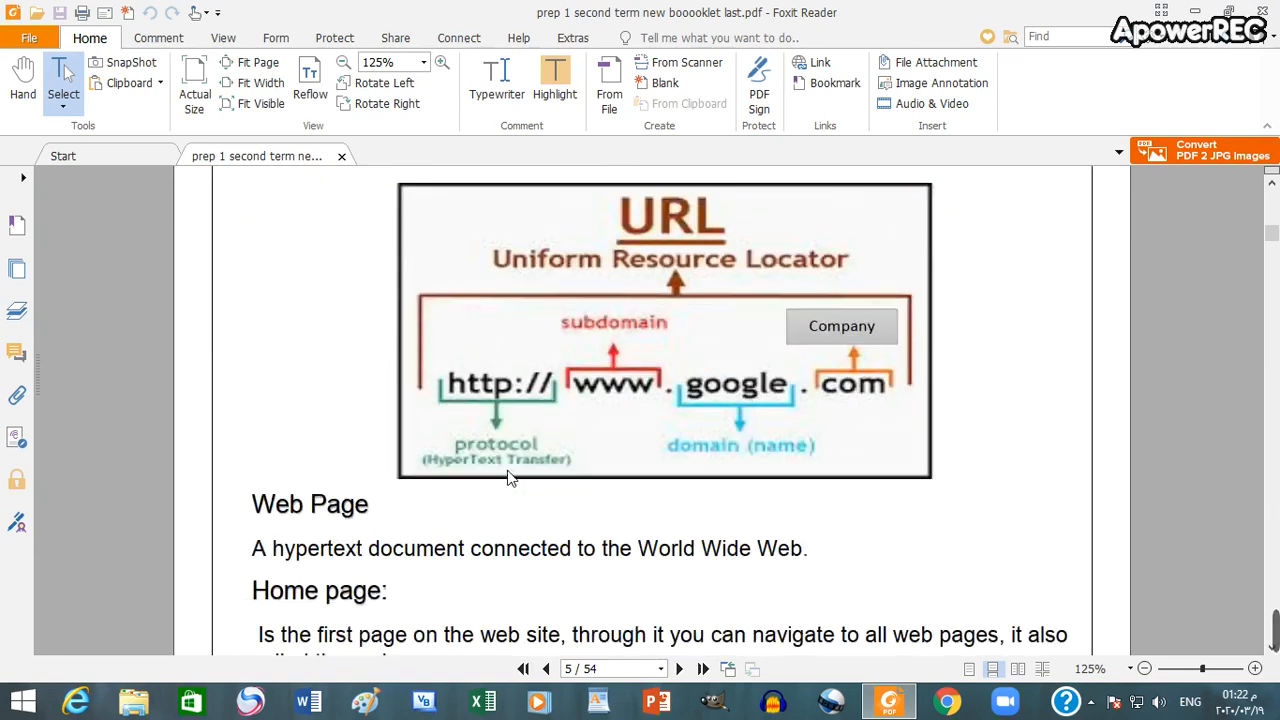
scroll("down", 3)
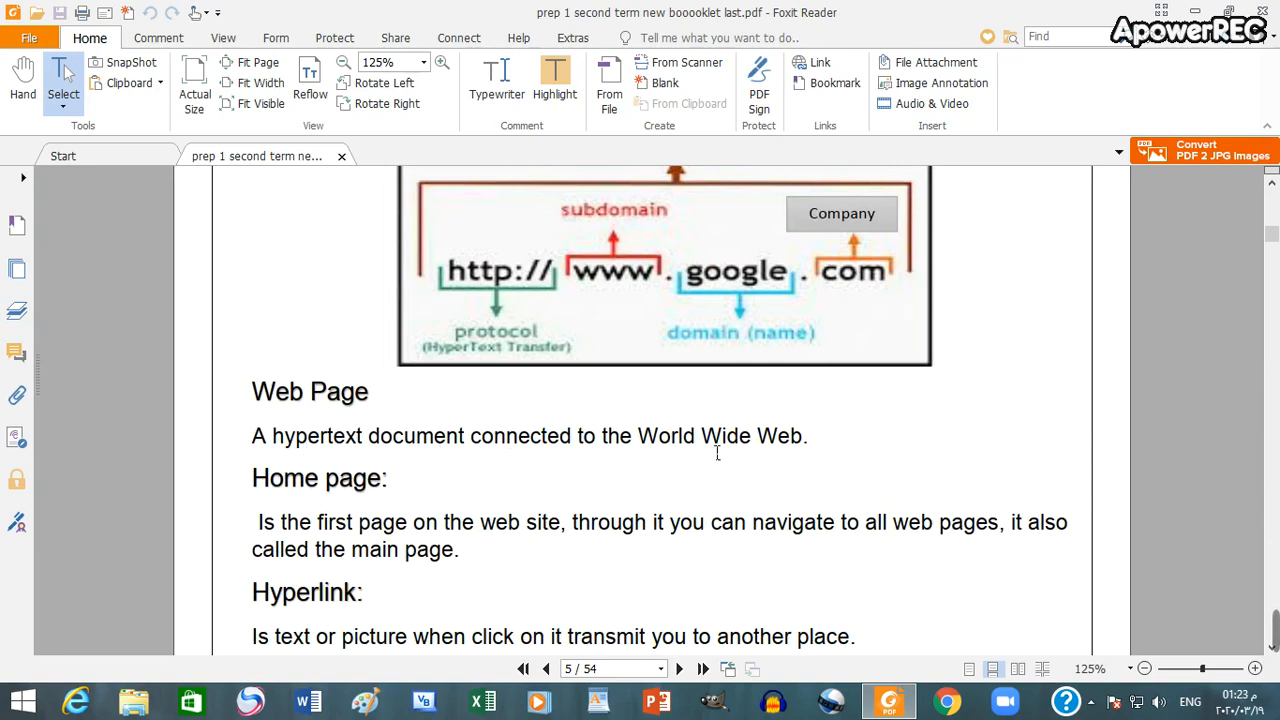
scroll("down", 3)
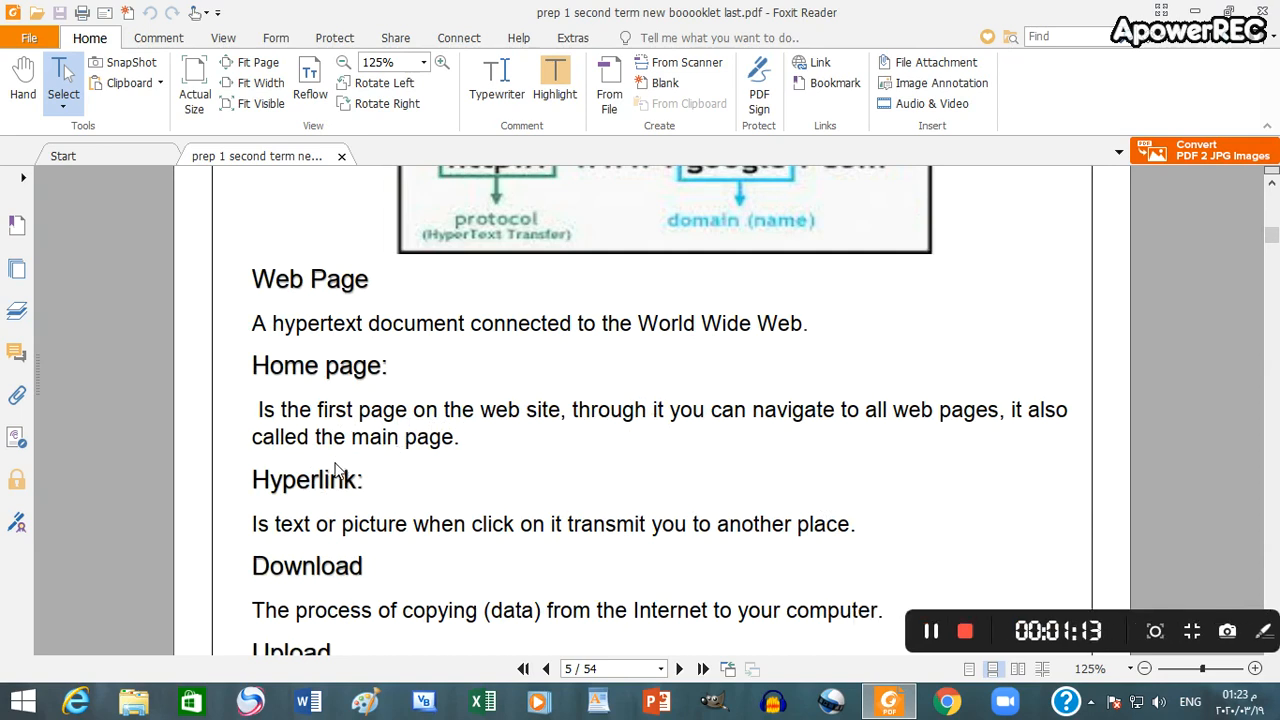
scroll("down", 3)
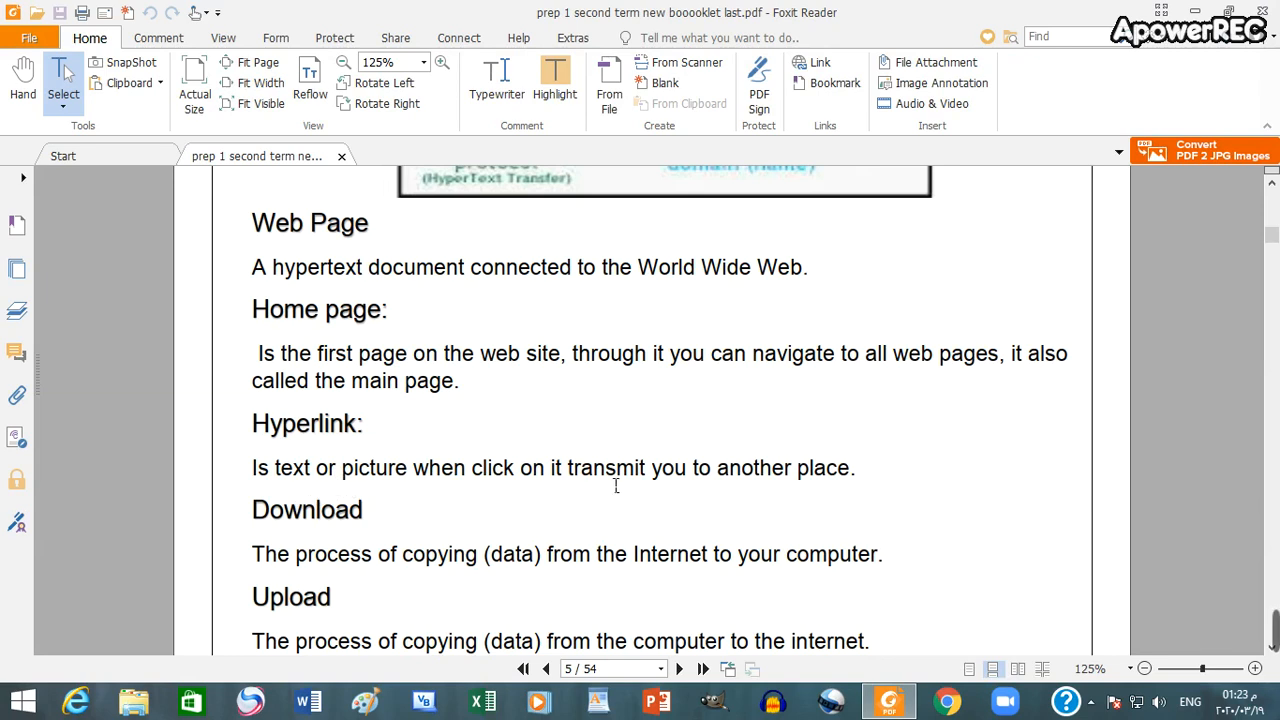
scroll("down", 3)
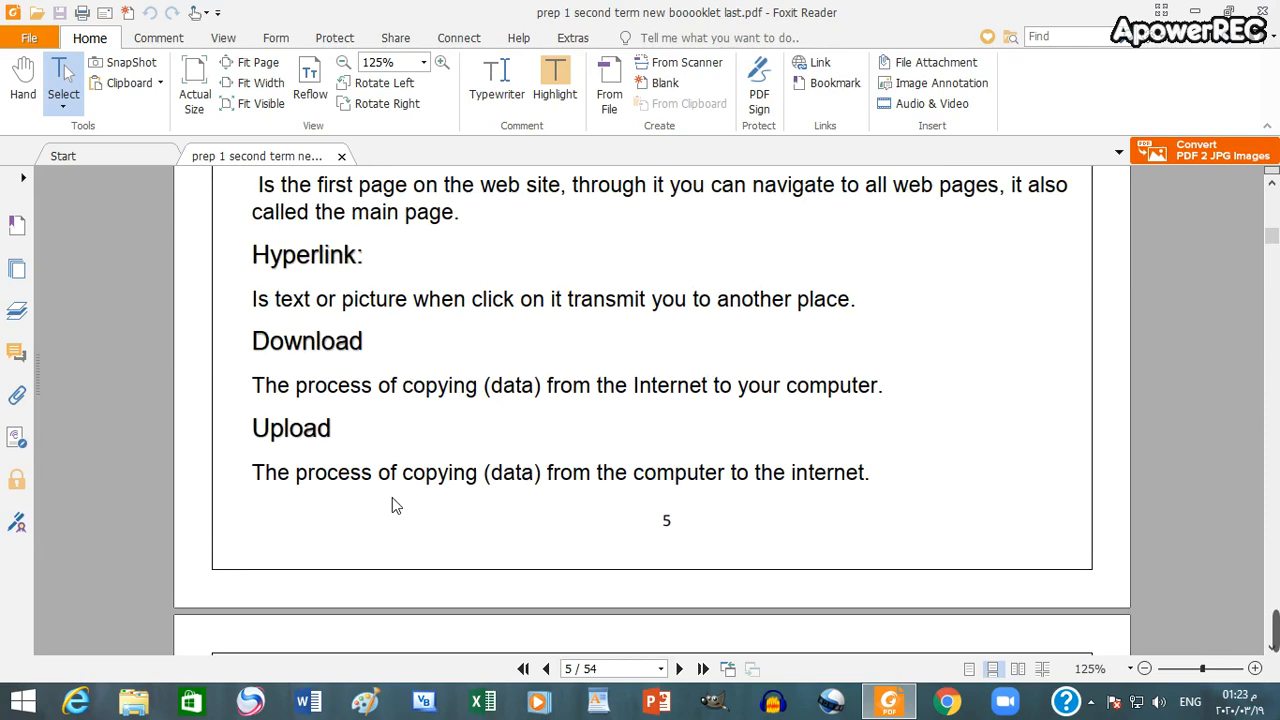
mouse_move(285, 414)
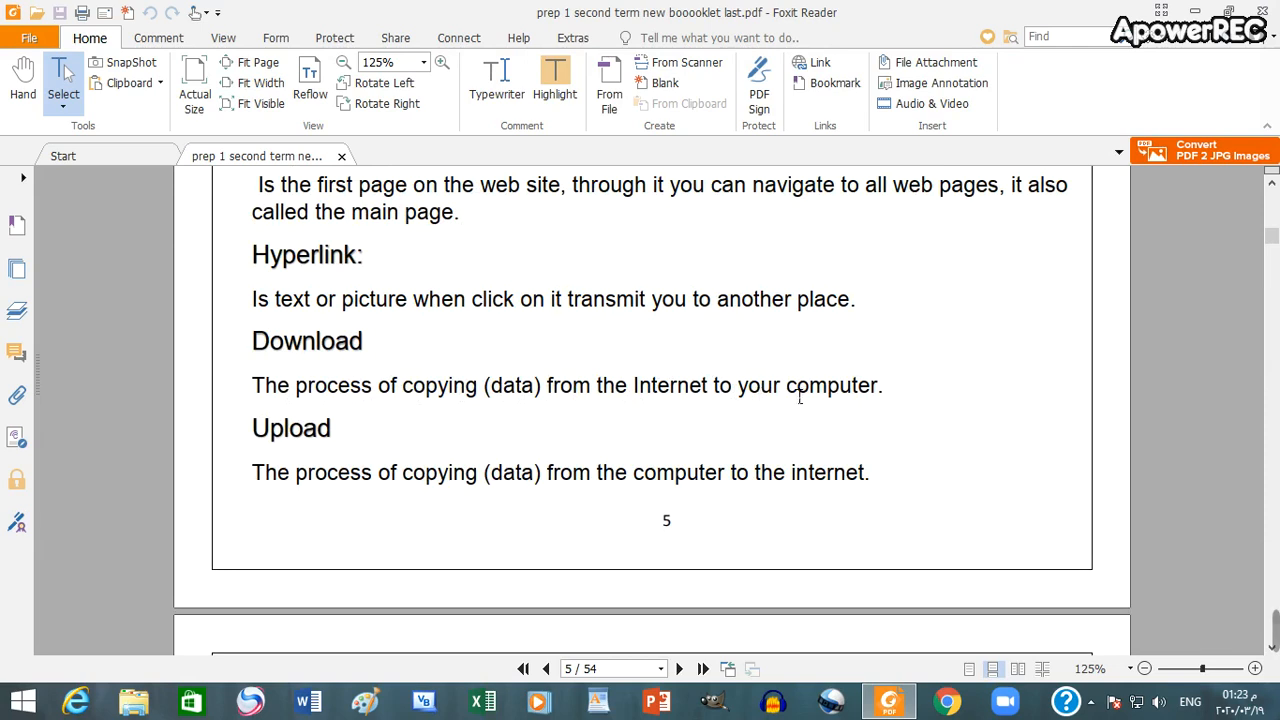
mouse_move(298, 492)
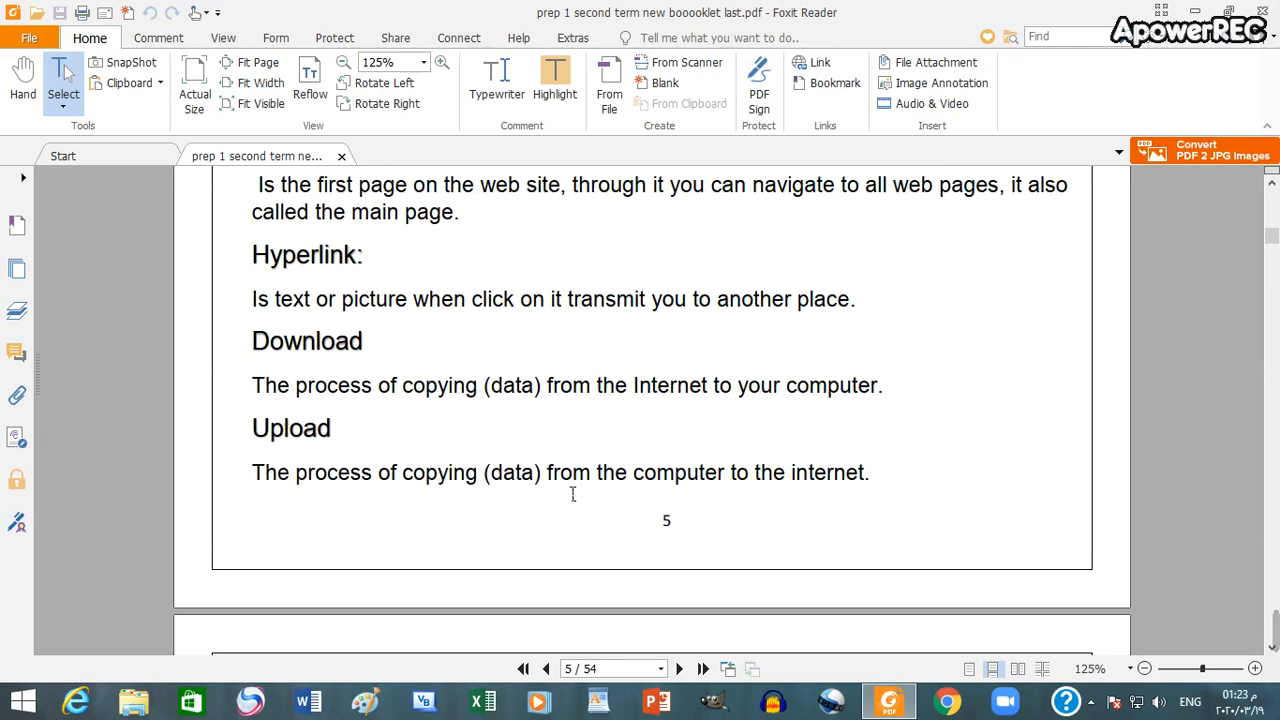
scroll("down", 3)
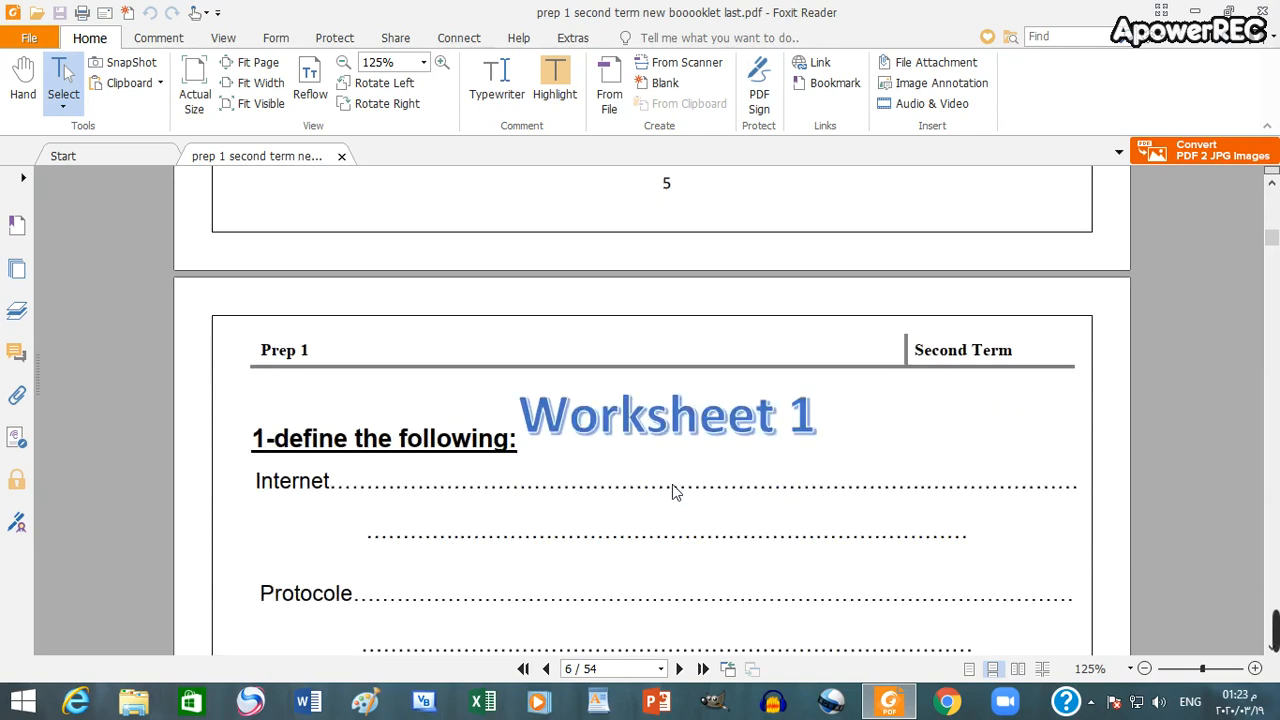
mouse_move(562, 435)
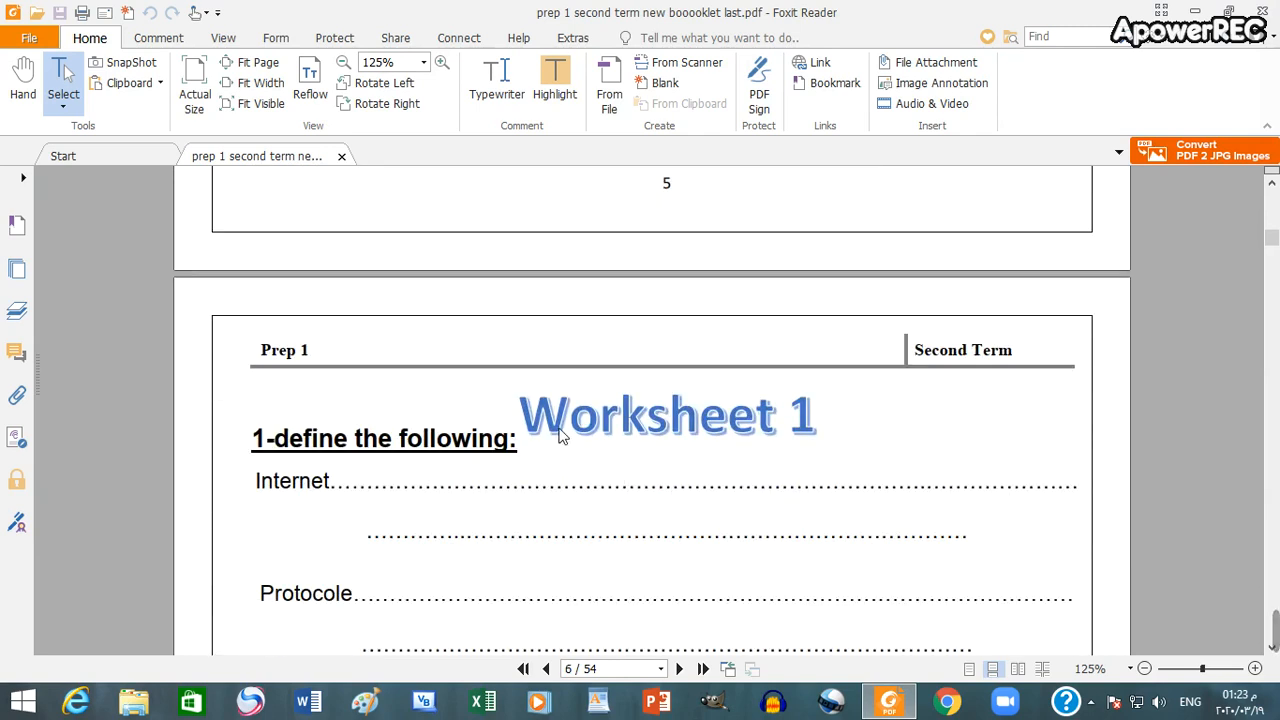
mouse_move(685, 430)
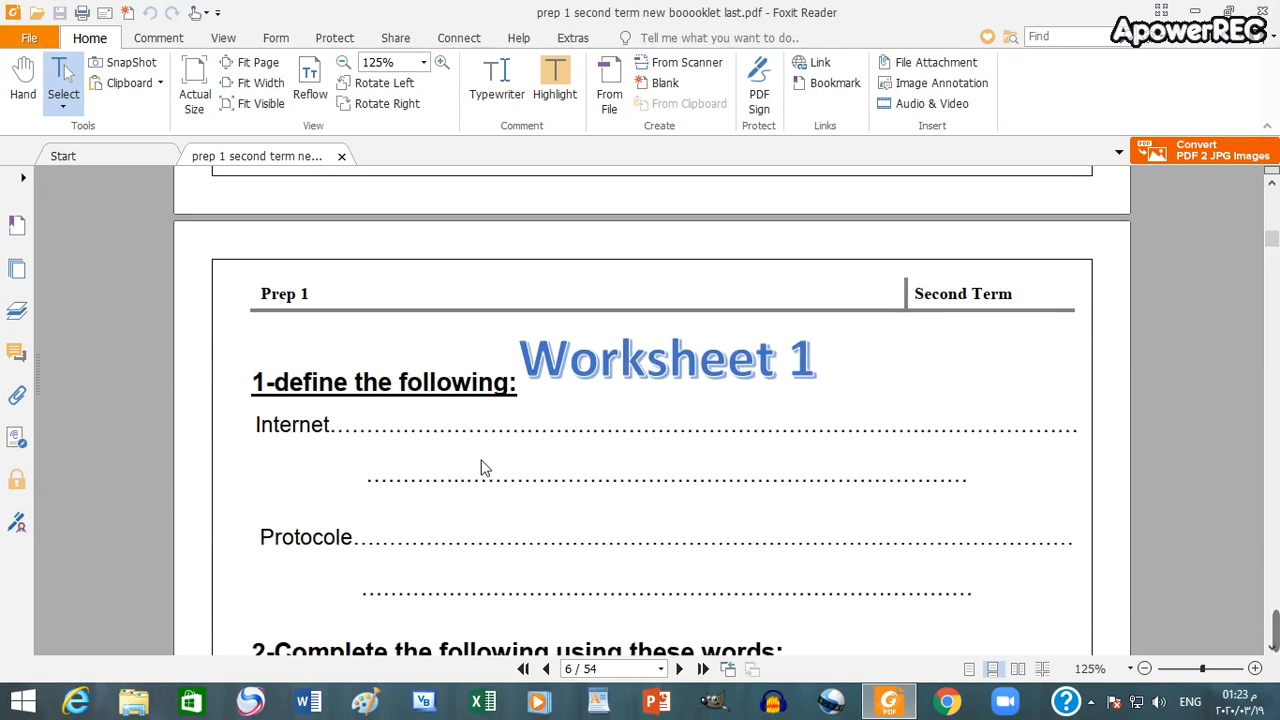
mouse_move(300, 485)
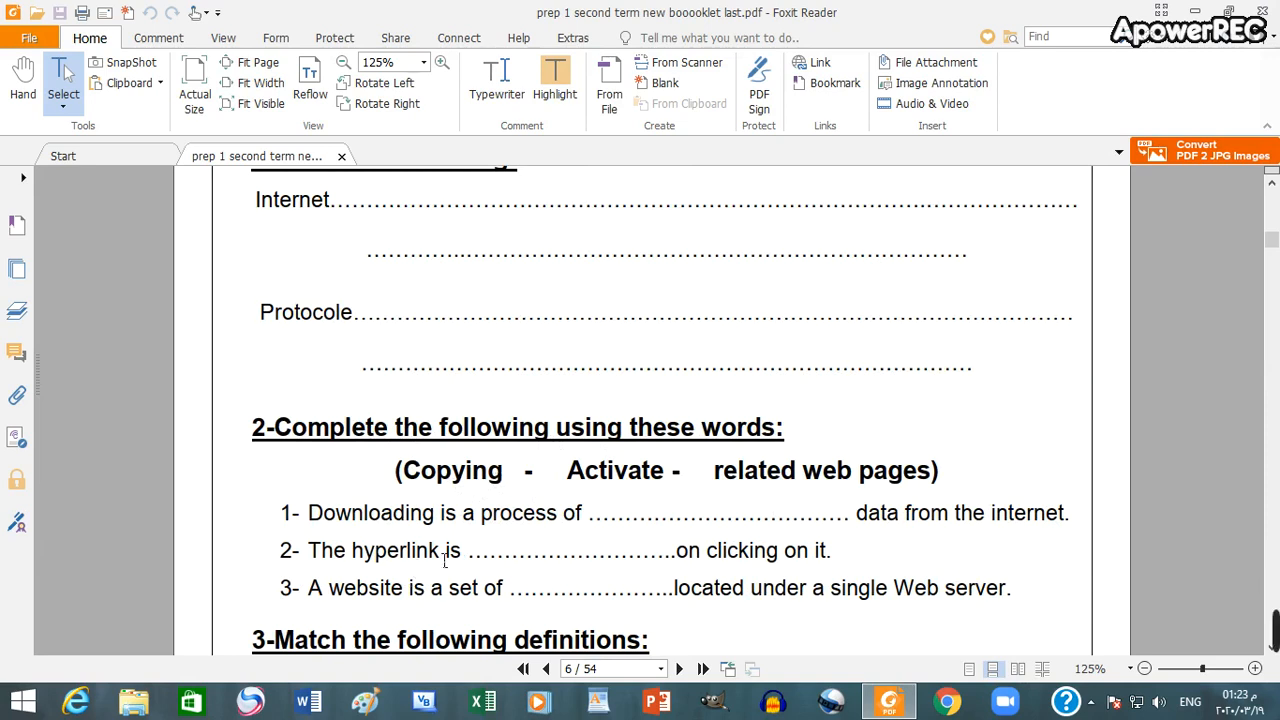
mouse_move(613, 497)
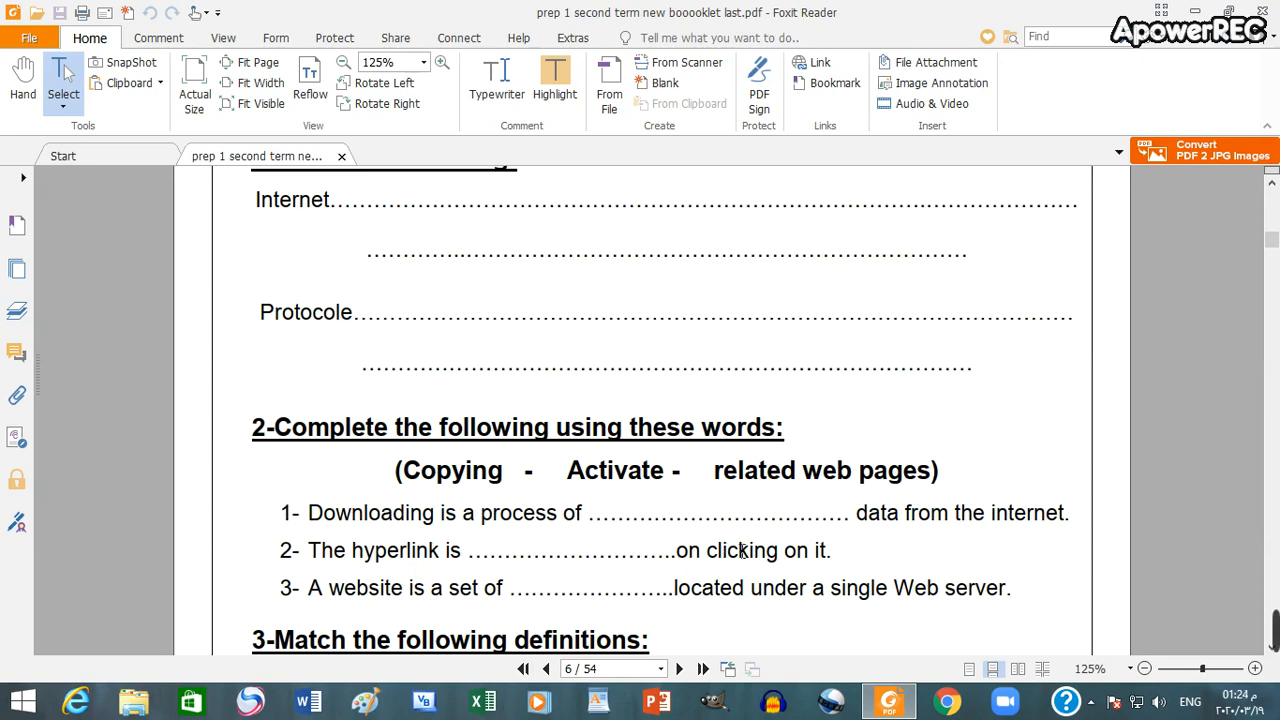
scroll("down", 3)
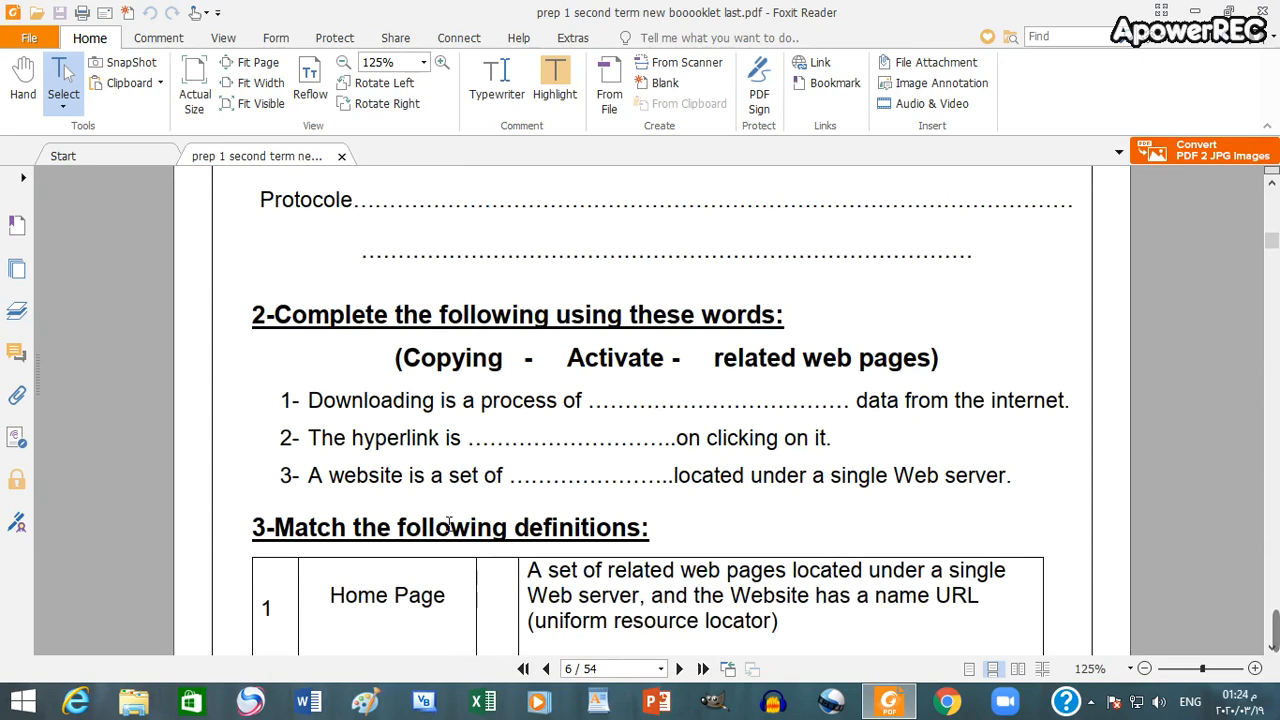
mouse_move(502, 485)
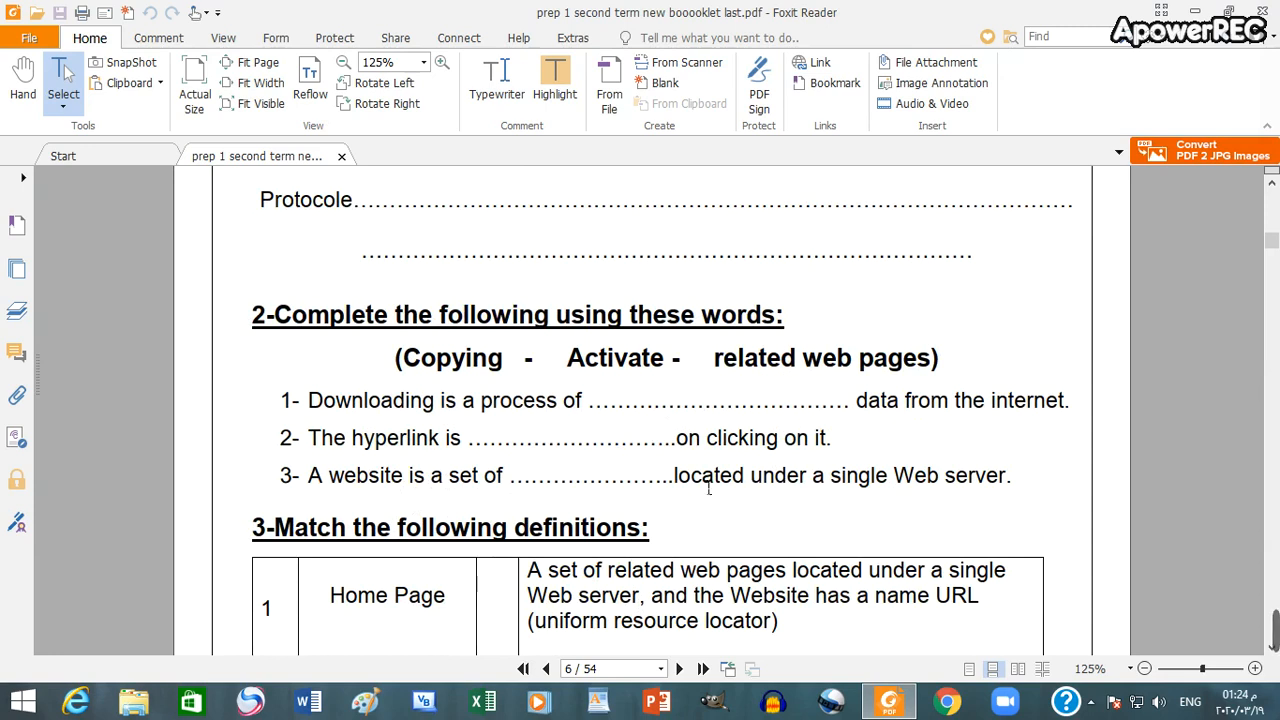
scroll("down", 3)
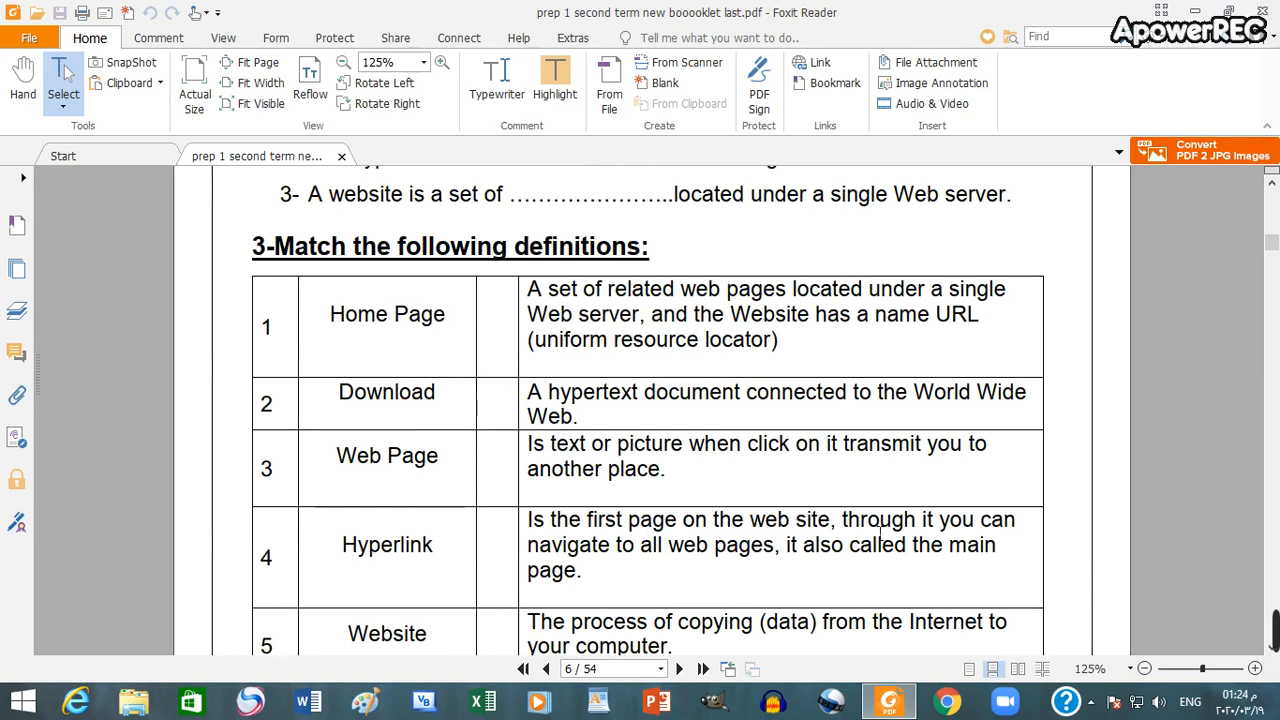
mouse_move(737, 564)
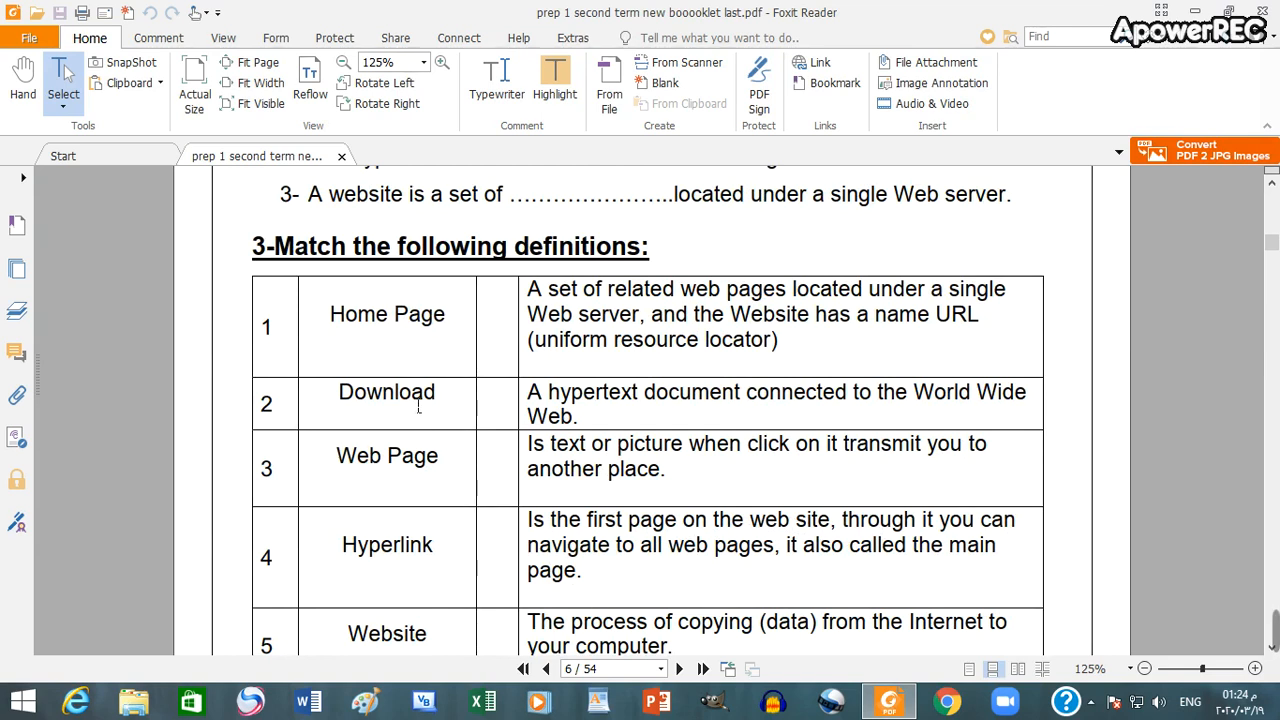
scroll("down", 3)
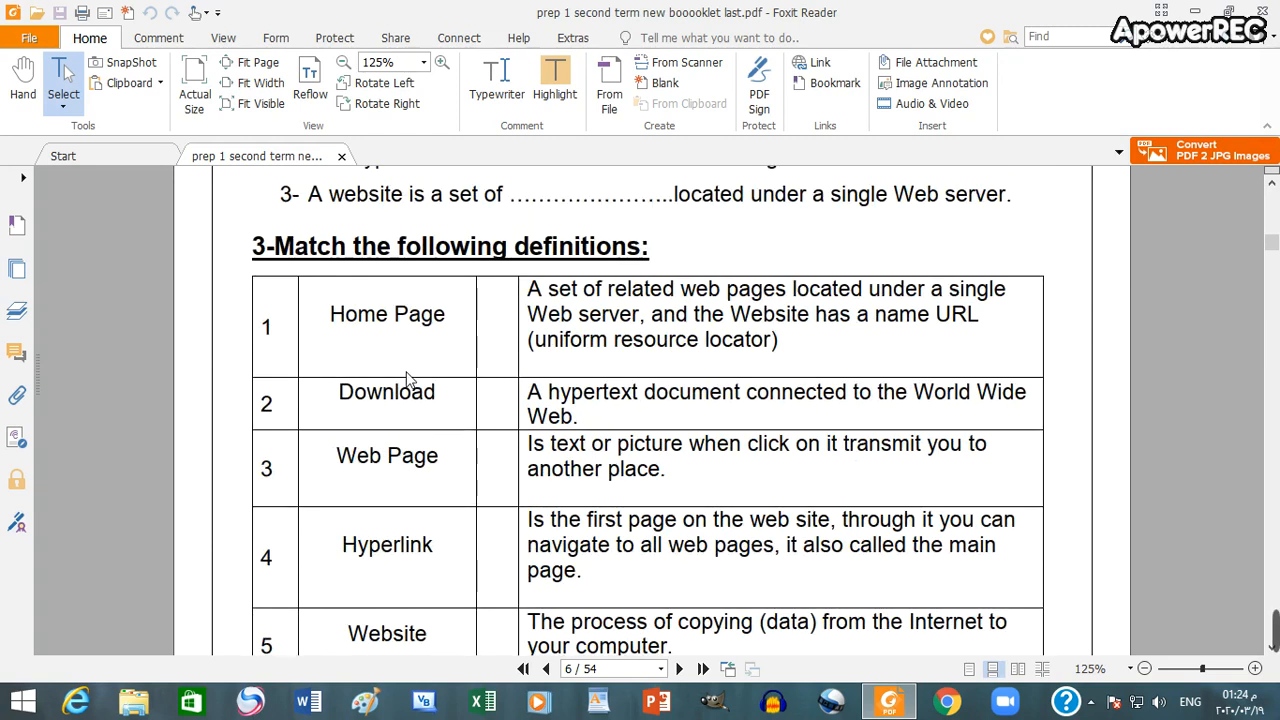
mouse_move(513, 343)
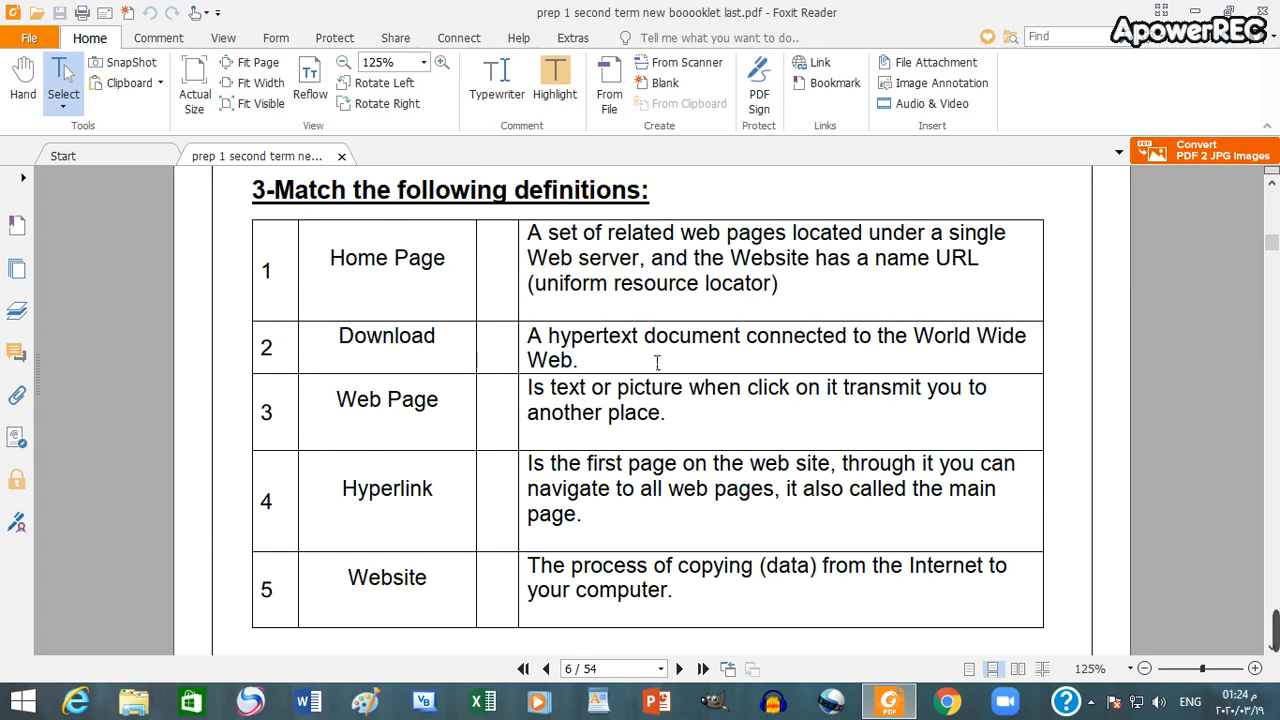
mouse_move(957, 334)
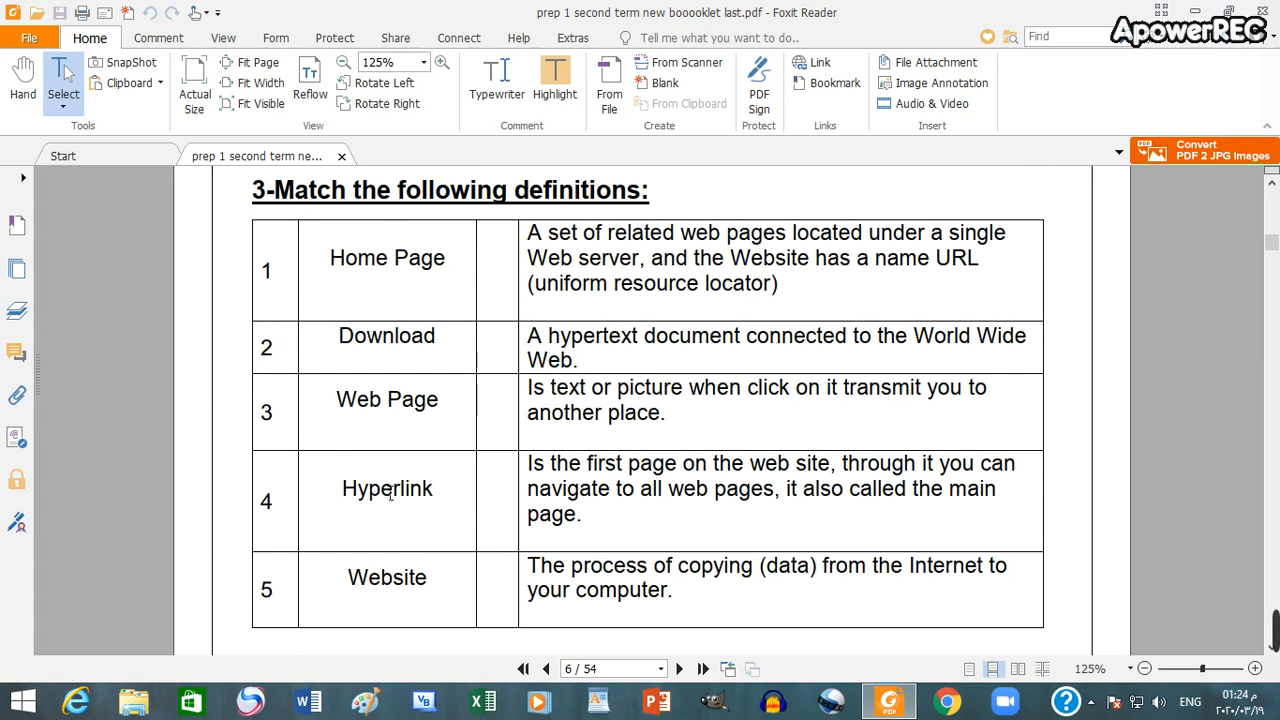
mouse_move(627, 406)
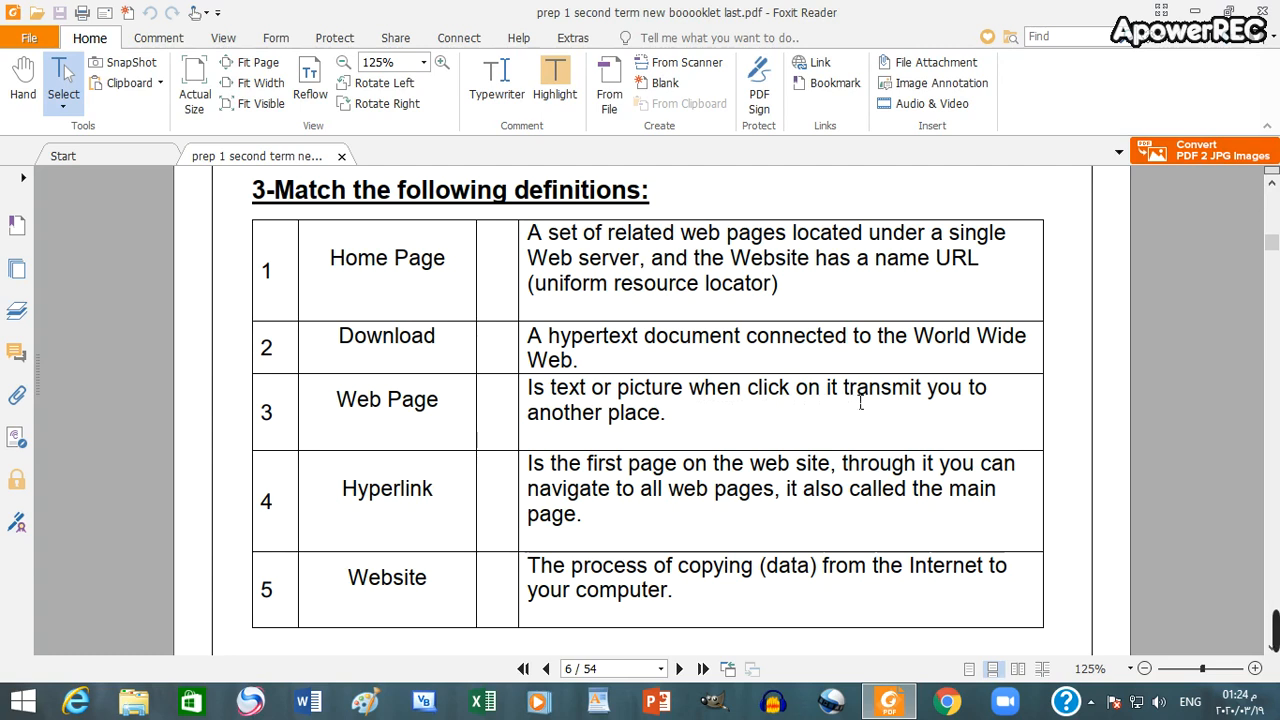
mouse_move(453, 491)
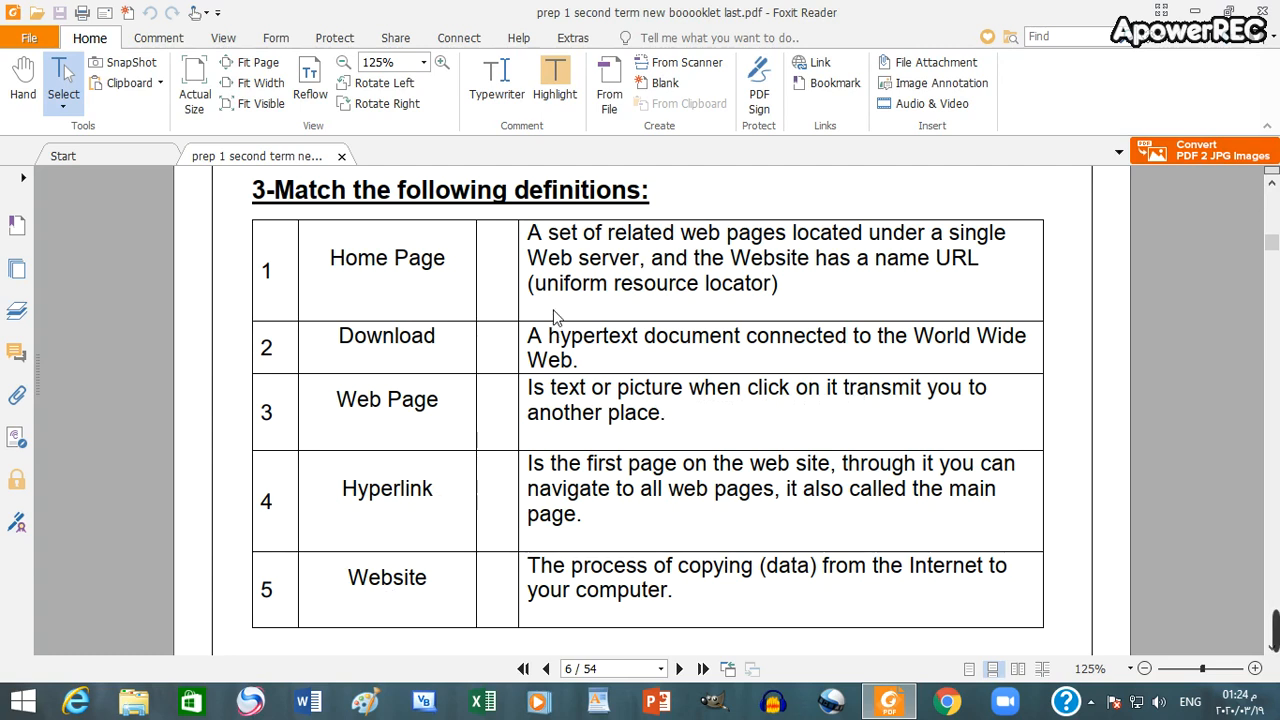
mouse_move(824, 248)
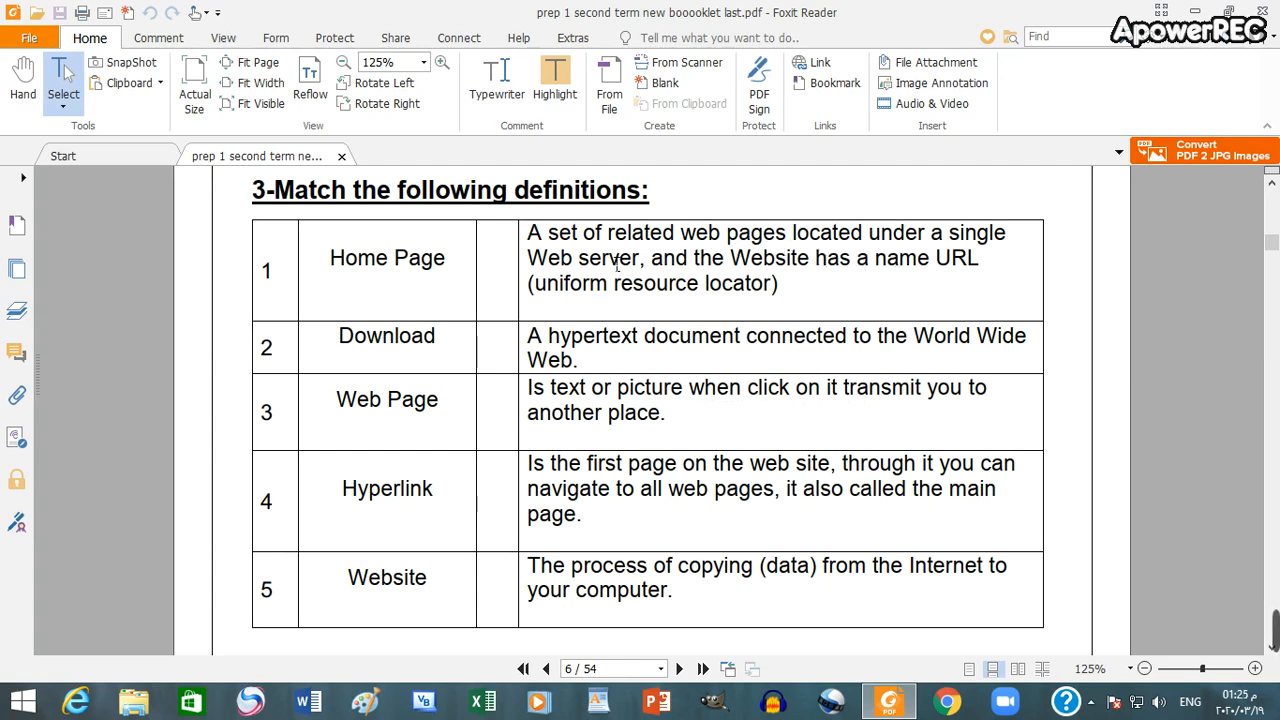
mouse_move(855, 271)
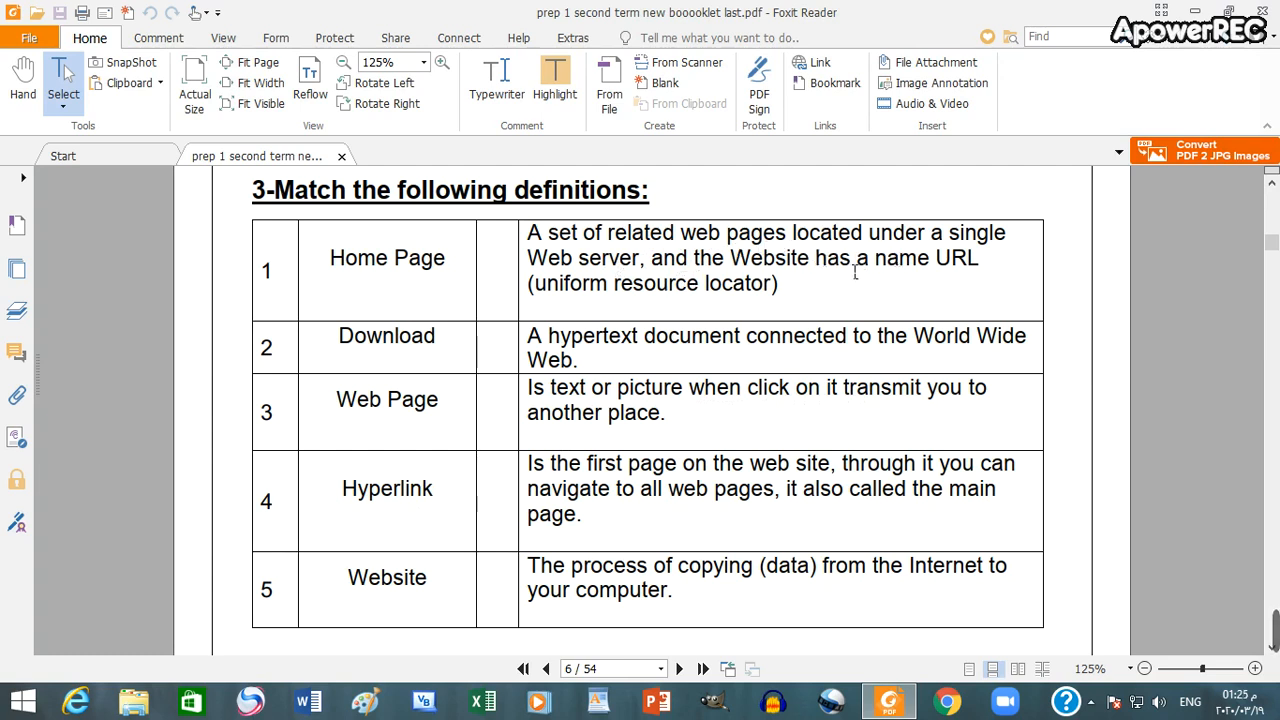